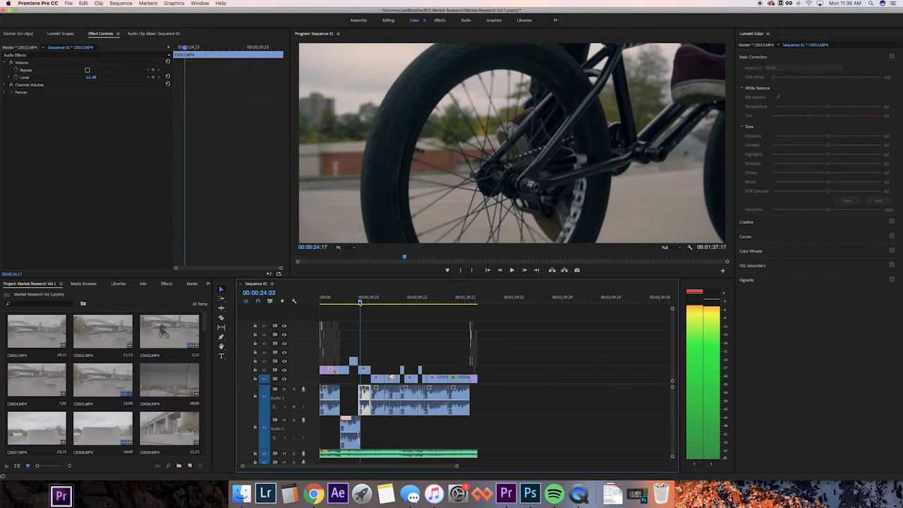
- Bring up the H.264 Export Settings and name the output file BMX
left_click(337, 305)
type("BM")
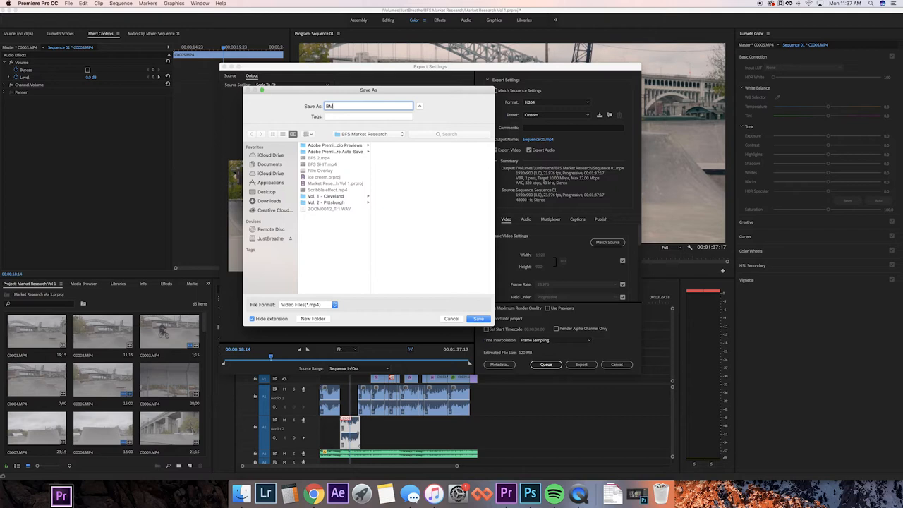
left_click(478, 319)
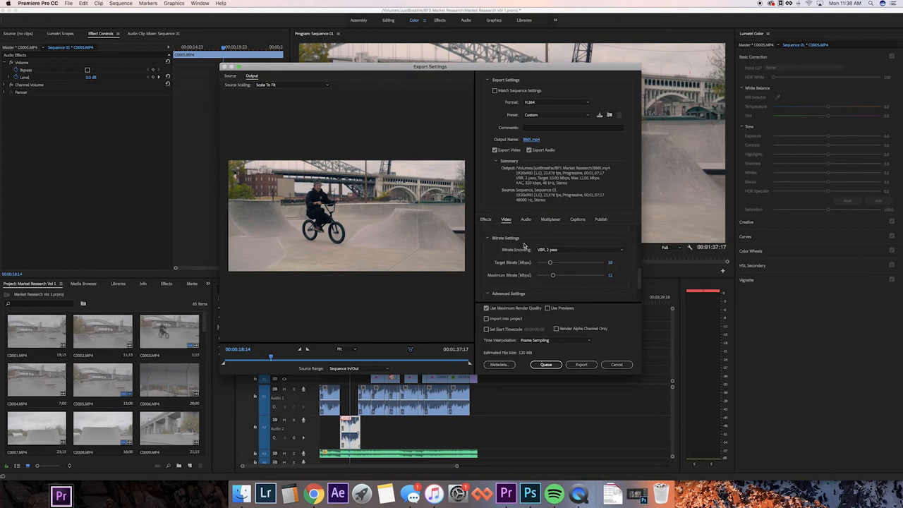
mouse_move(530, 242)
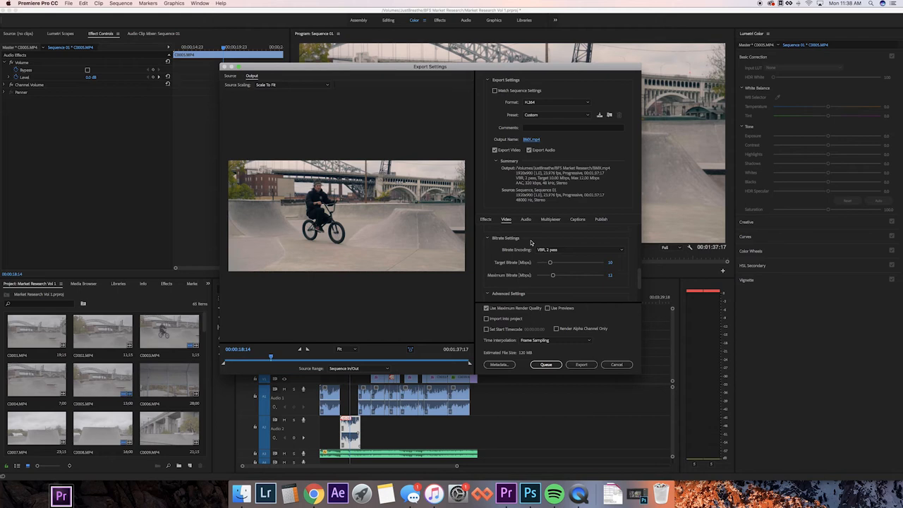
mouse_move(542, 256)
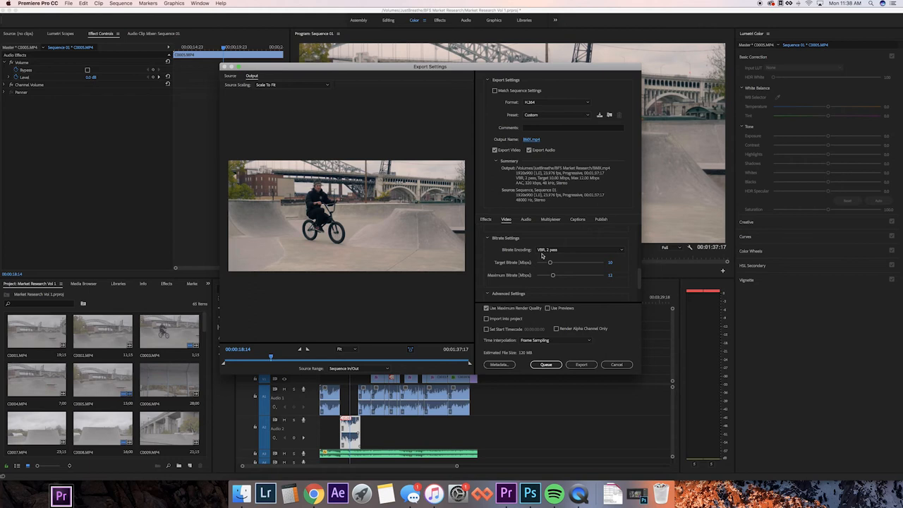
mouse_move(583, 275)
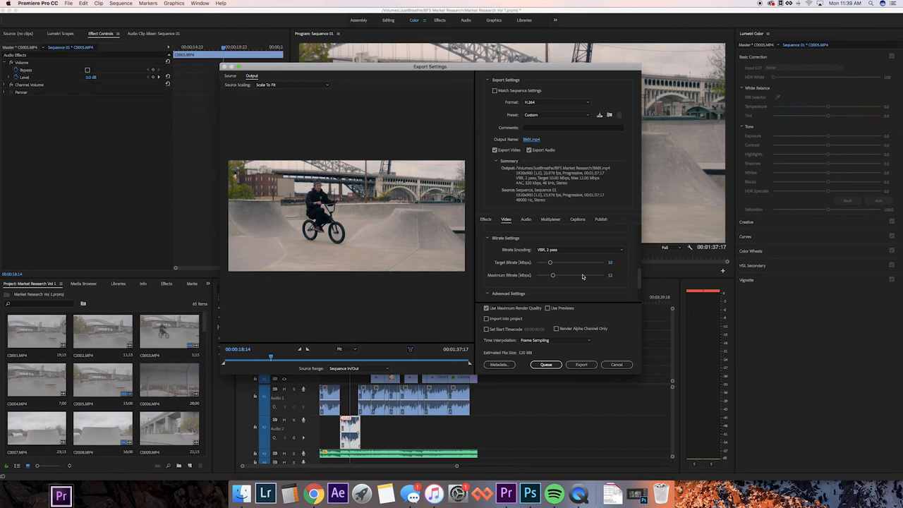
mouse_move(655, 271)
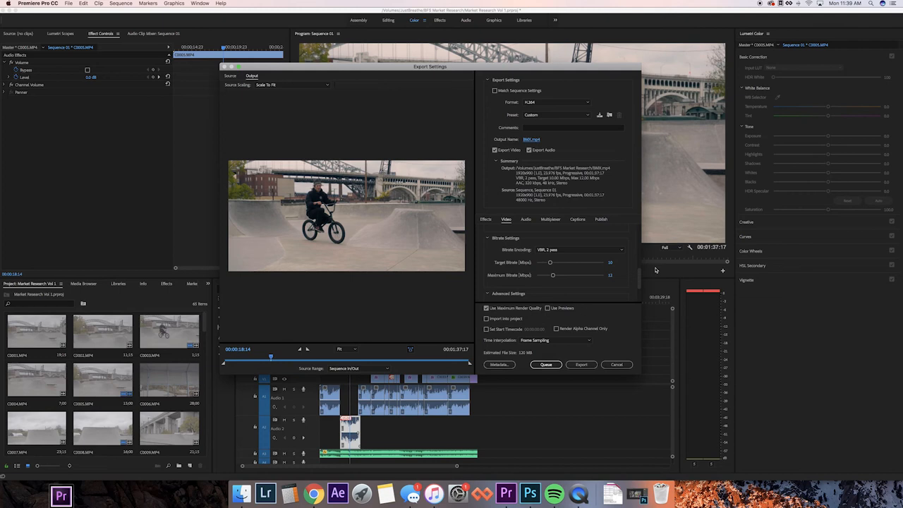